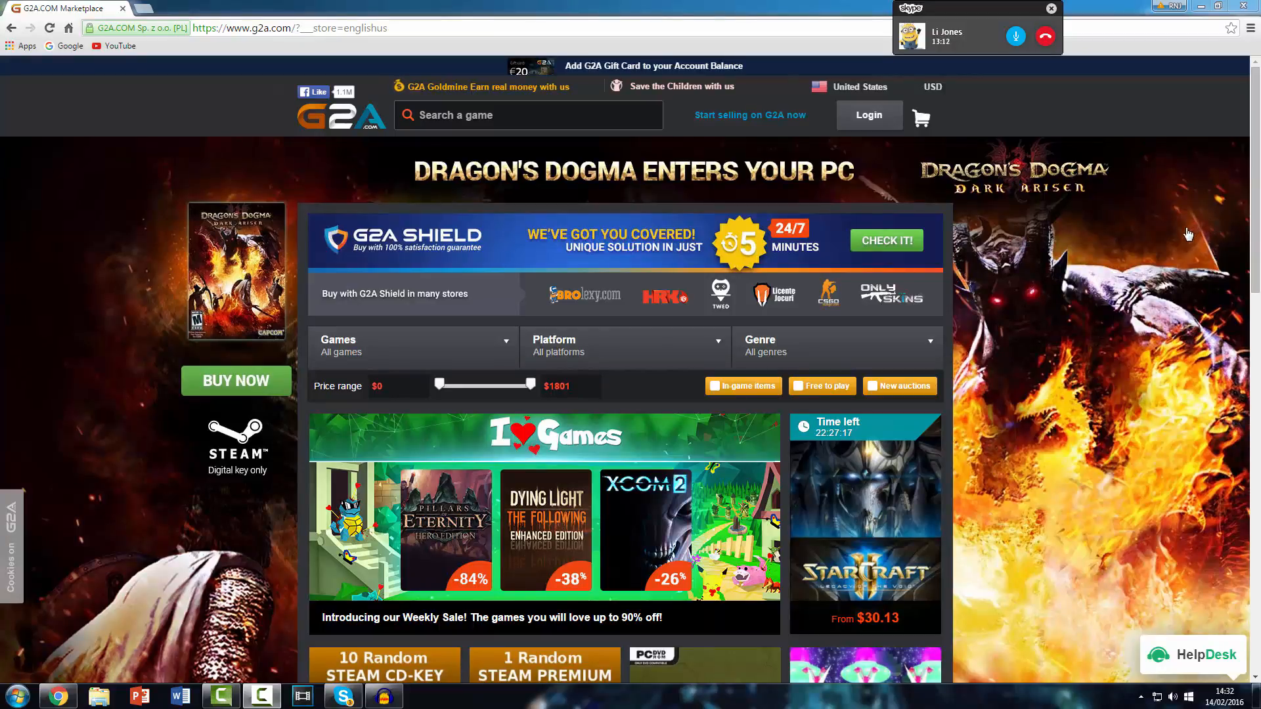
Step: Scroll through the G2A storefront listings before leaving the store
scroll(down, 3)
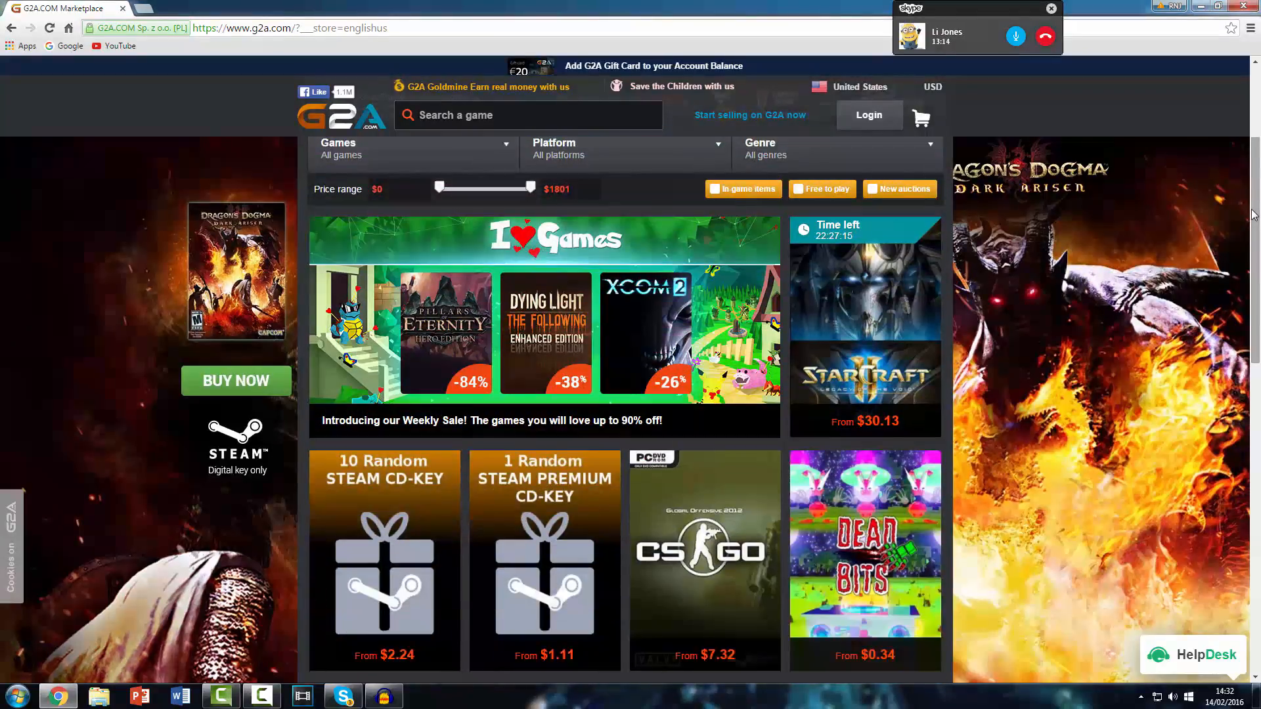
scroll(down, 3)
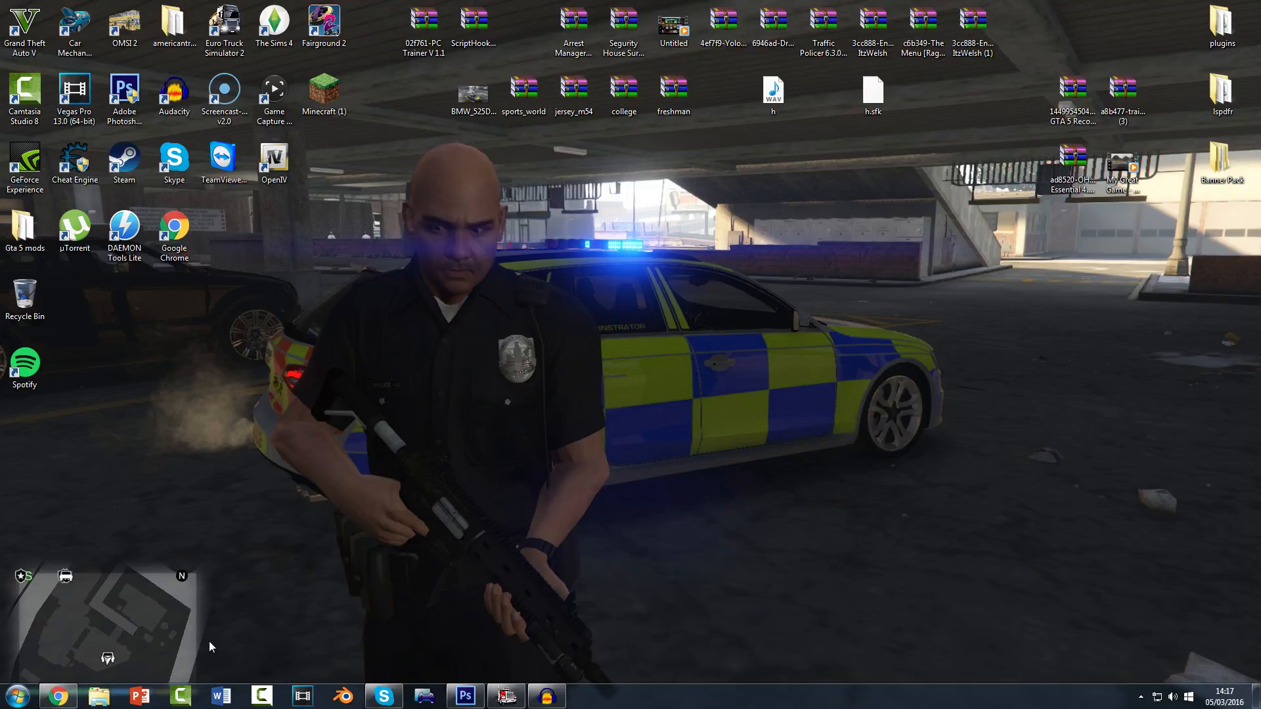
mouse_move(84, 674)
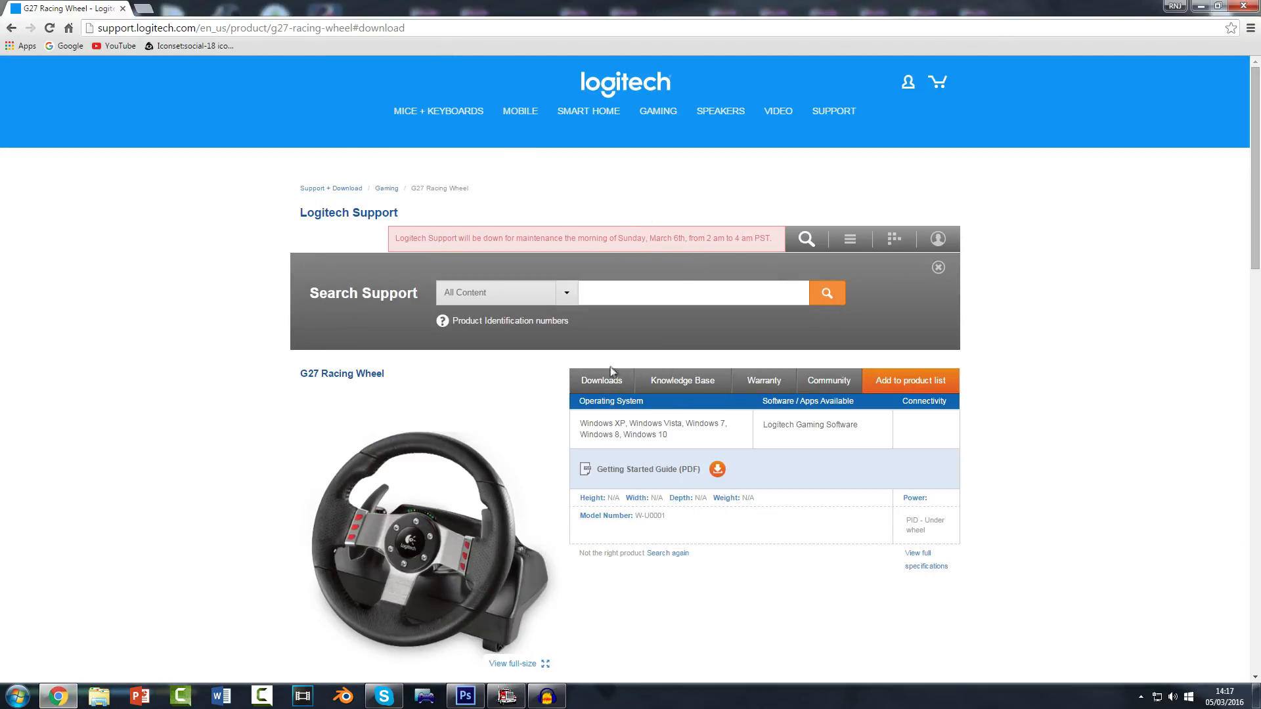
Step: Choose the 64-bit Windows 7 edition in Downloads and start the download
scroll(down, 3)
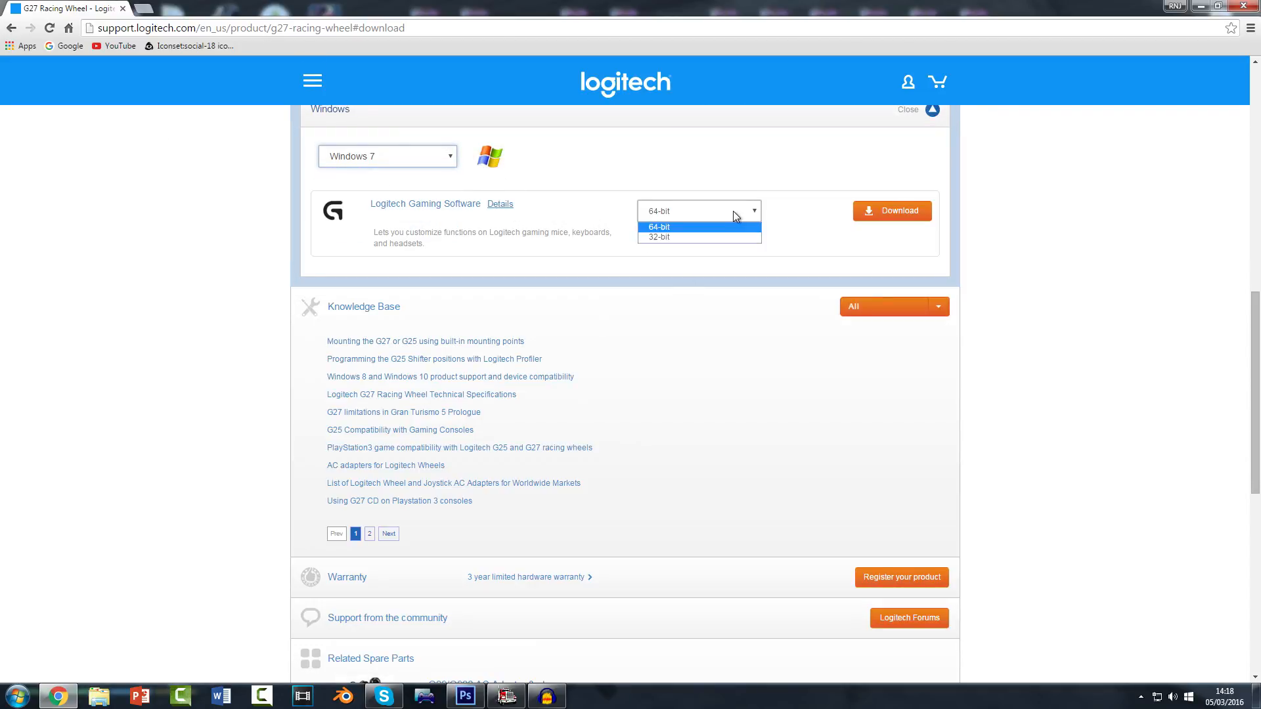
click(698, 227)
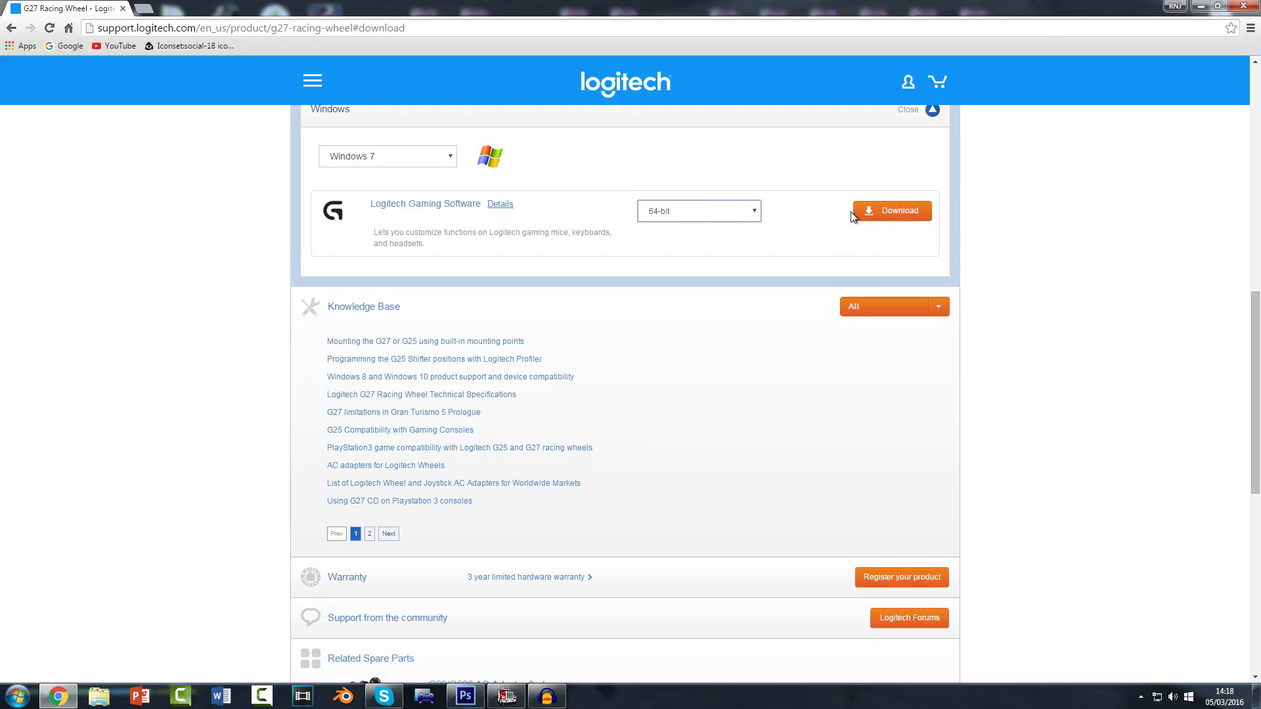
click(891, 211)
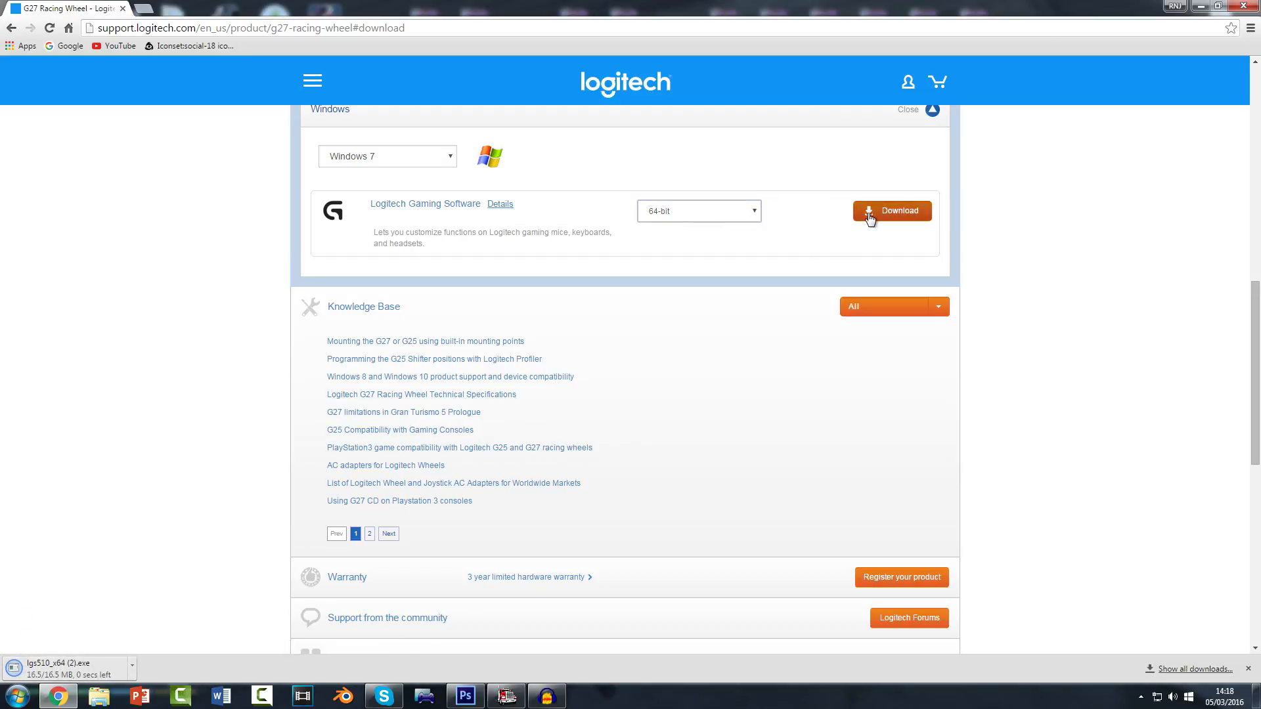
mouse_move(103, 675)
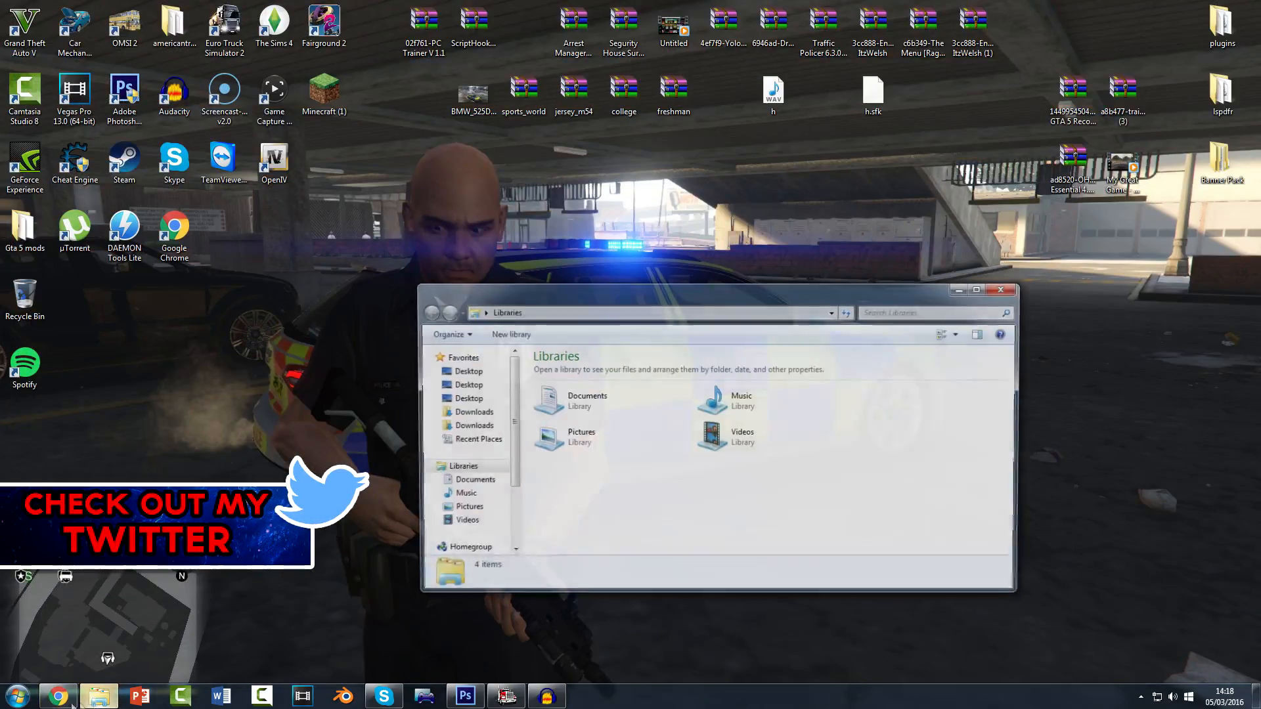
Step: Launch lgs510_x64 from Chrome's download bar, confirming Run and the UAC prompt
click(57, 696)
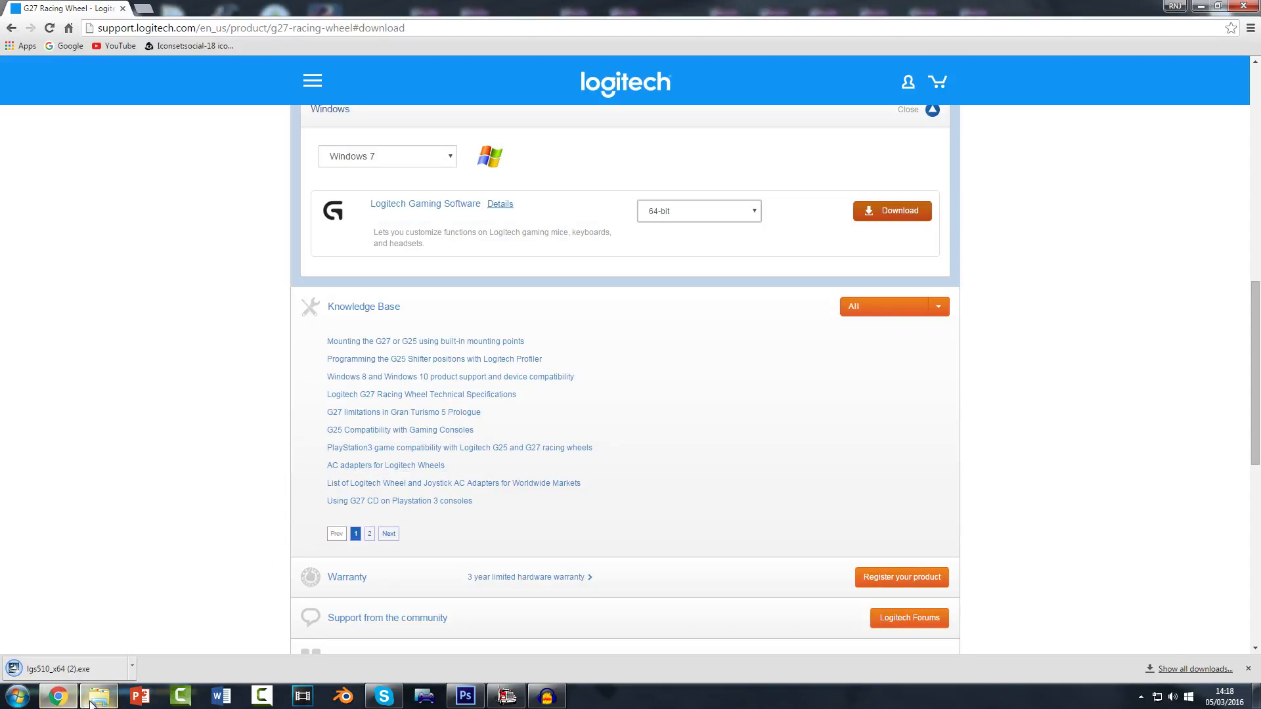
click(64, 669)
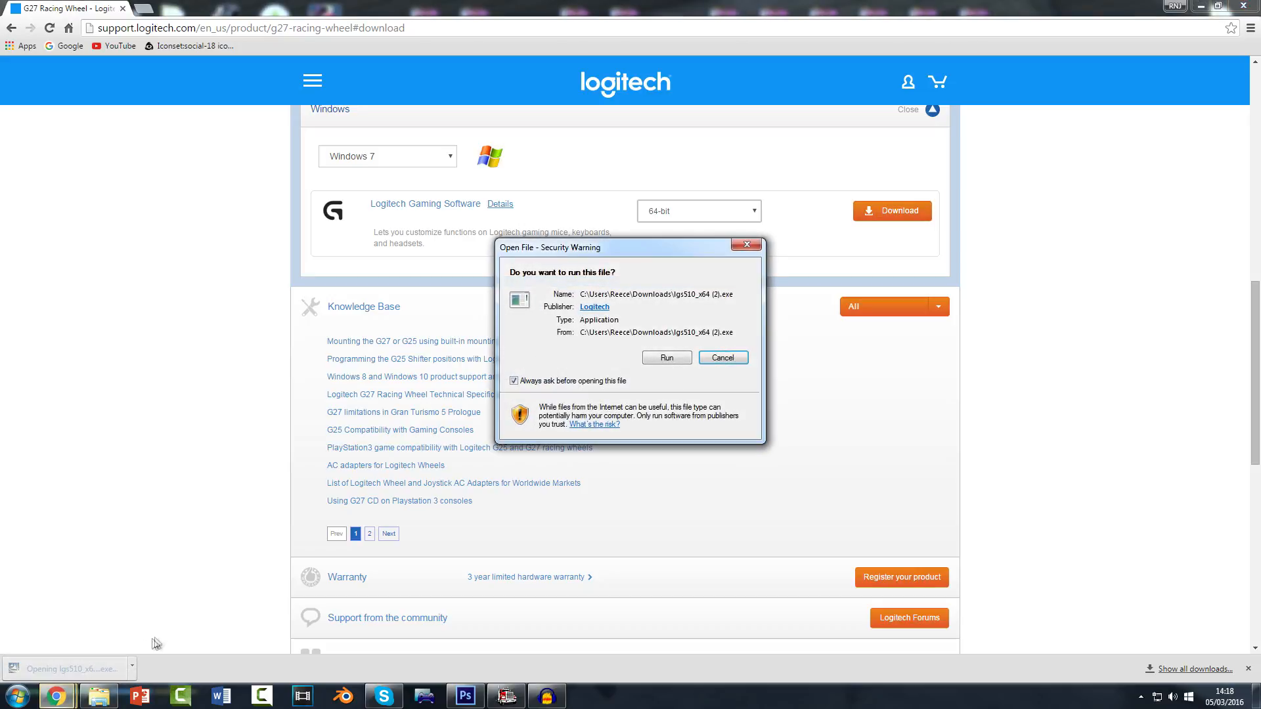
click(666, 358)
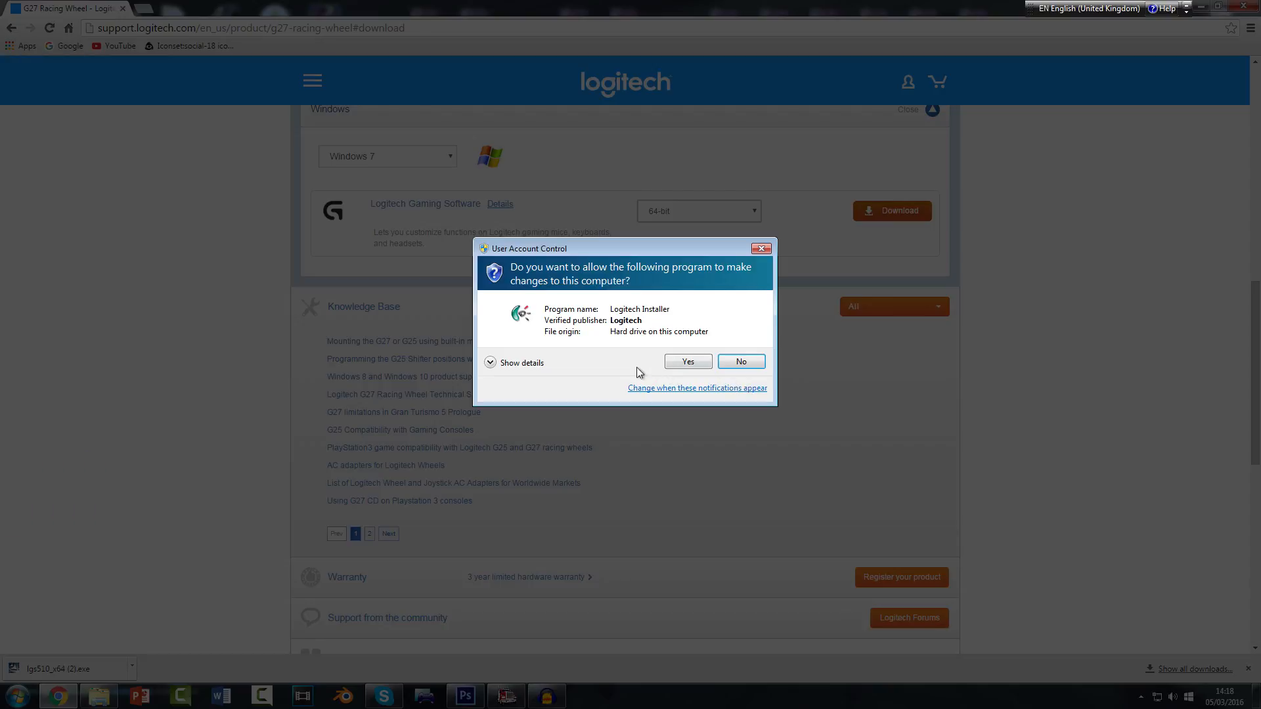
click(687, 361)
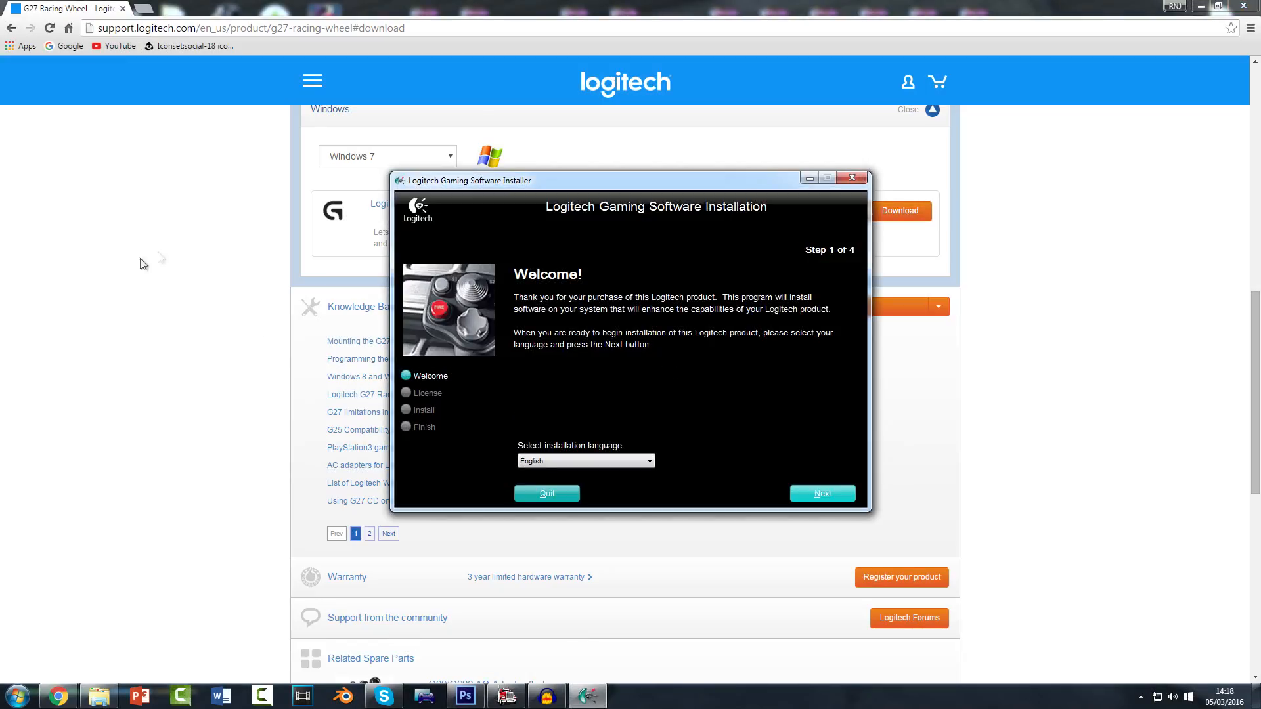
Step: Proceed past Welcome, accept the licence to install, and finish with Done
click(822, 493)
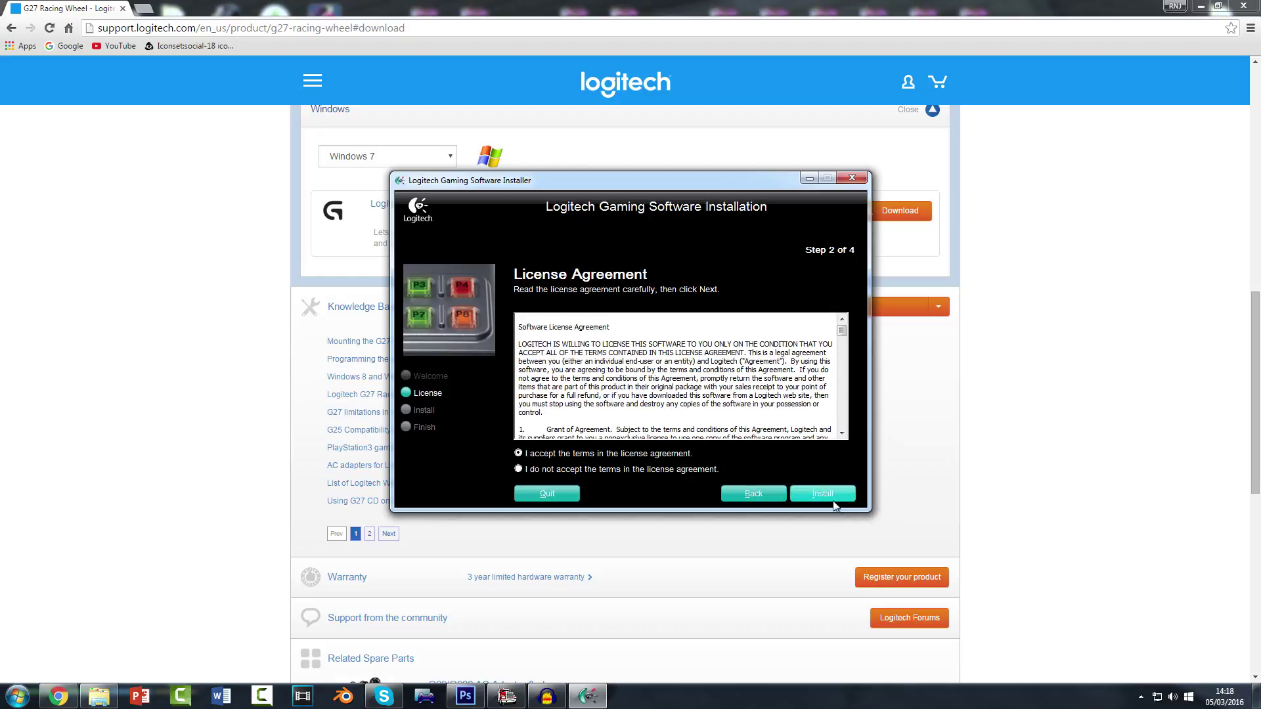
click(823, 492)
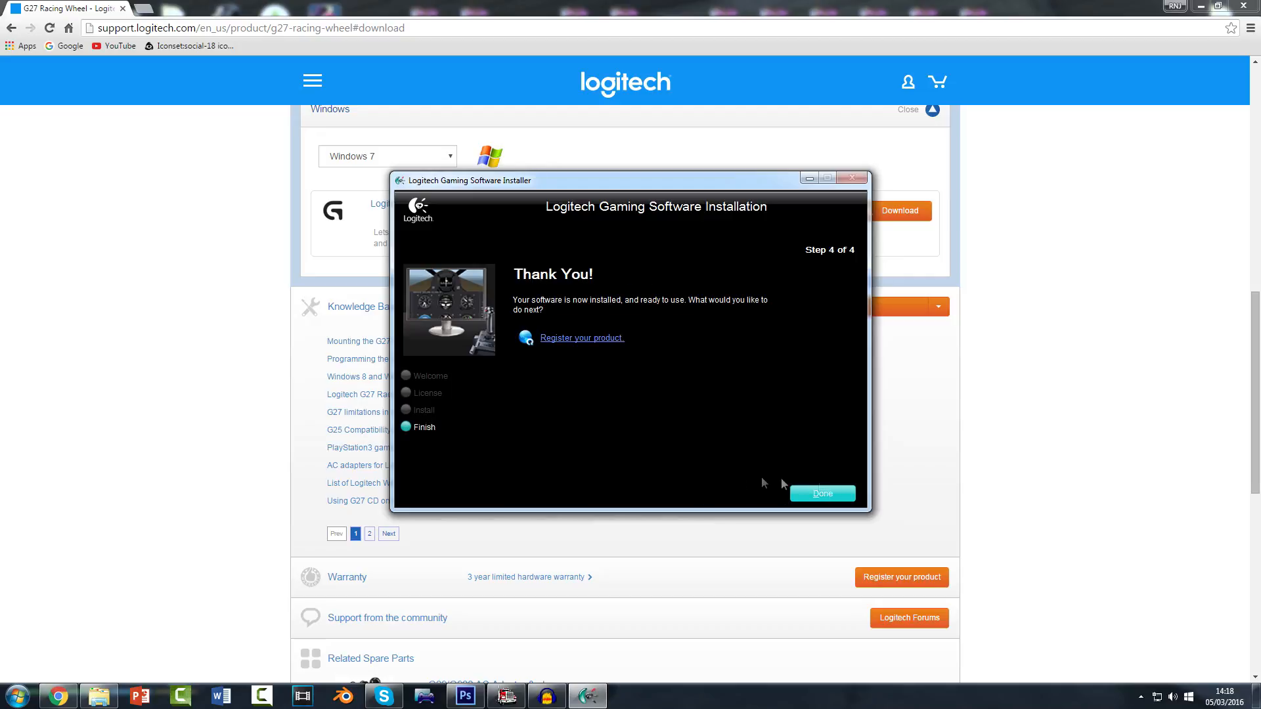
click(821, 493)
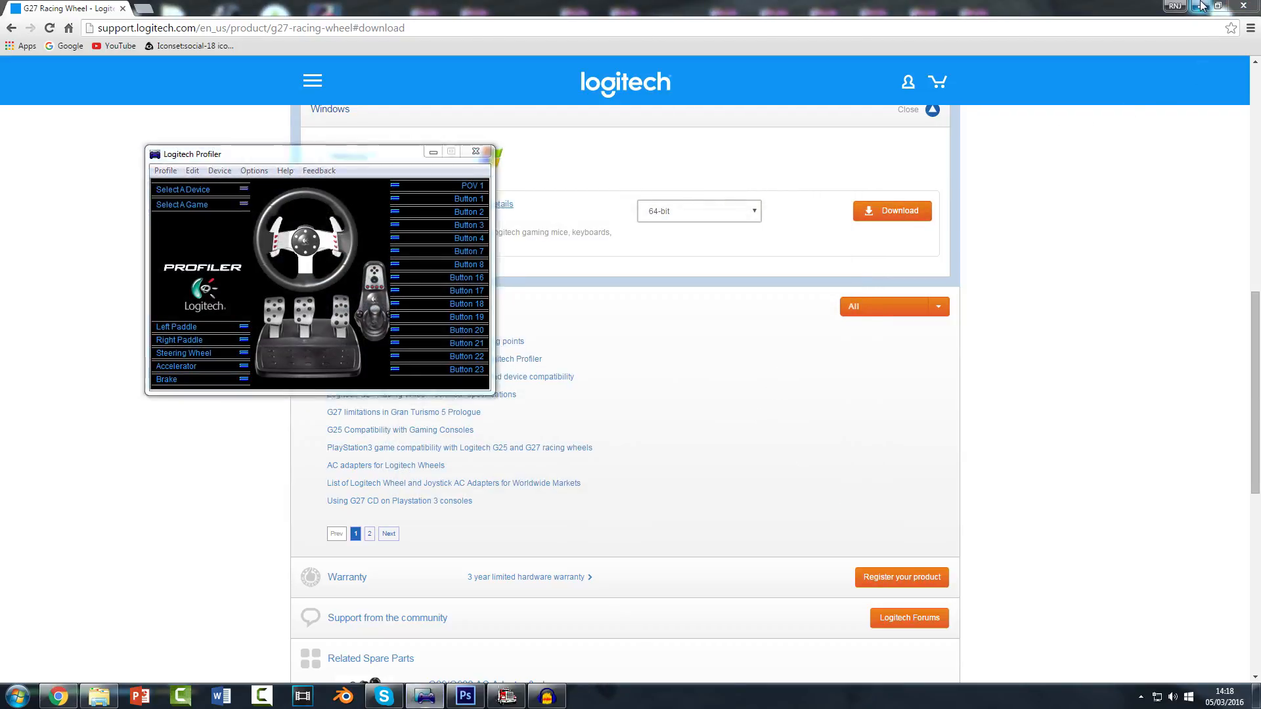
Step: Minimise Chrome so Logitech Profiler with the G27 layout sits alone on the desktop
click(1219, 5)
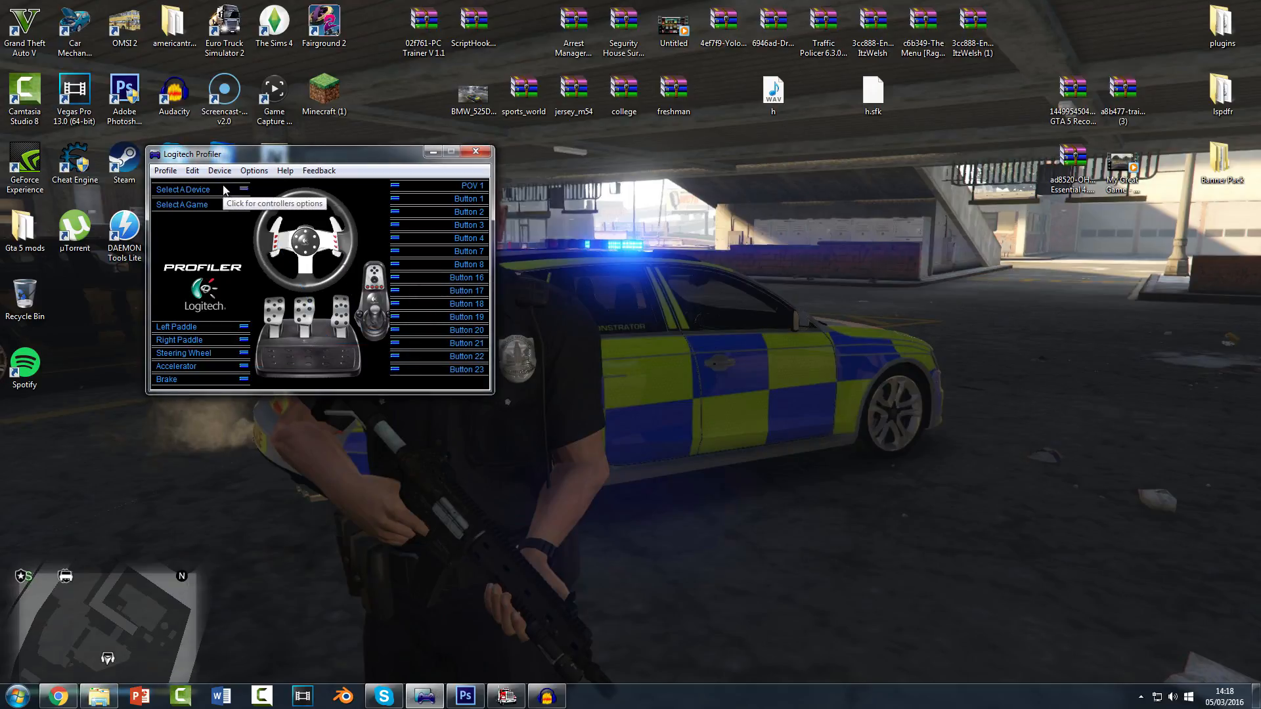
mouse_move(496, 313)
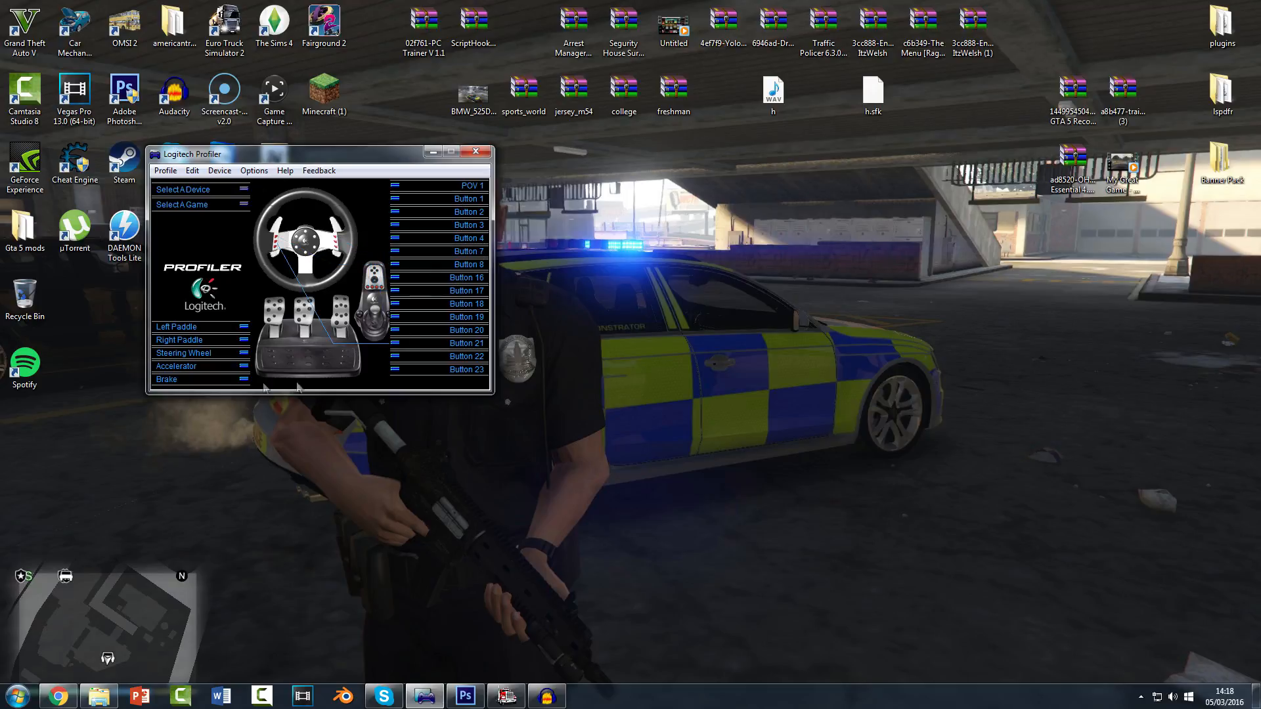
mouse_move(475, 129)
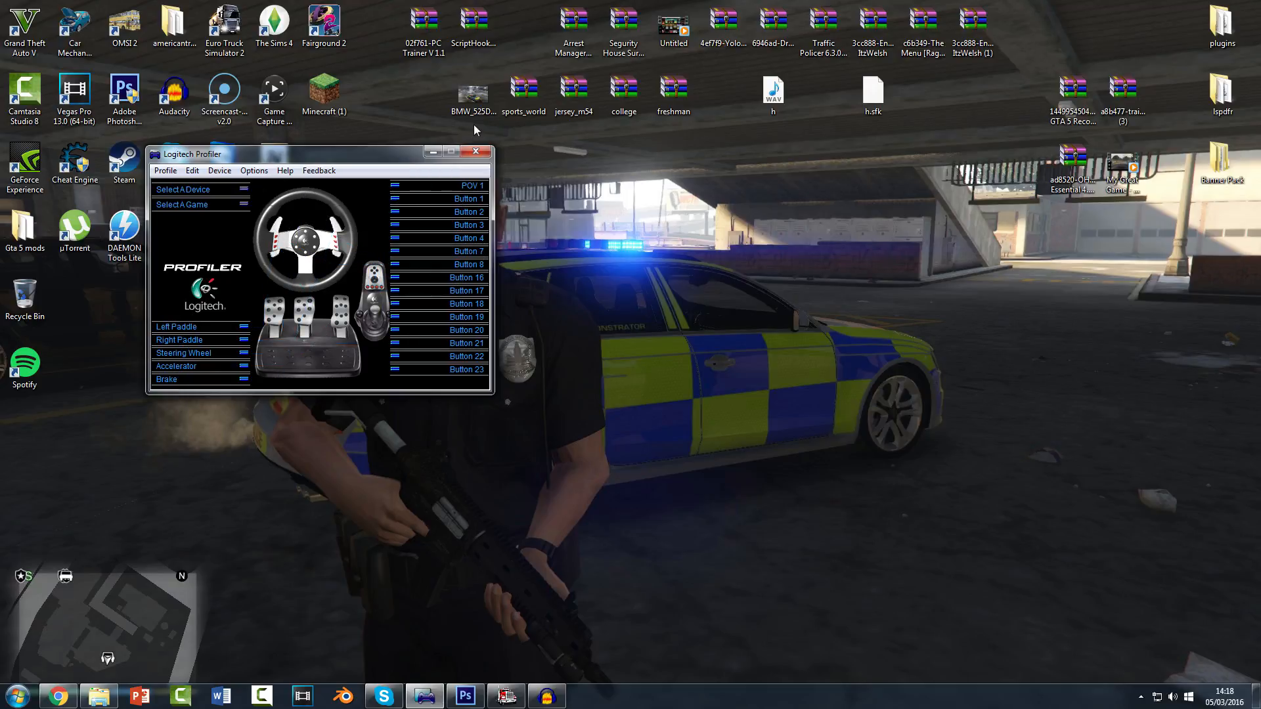
mouse_move(476, 153)
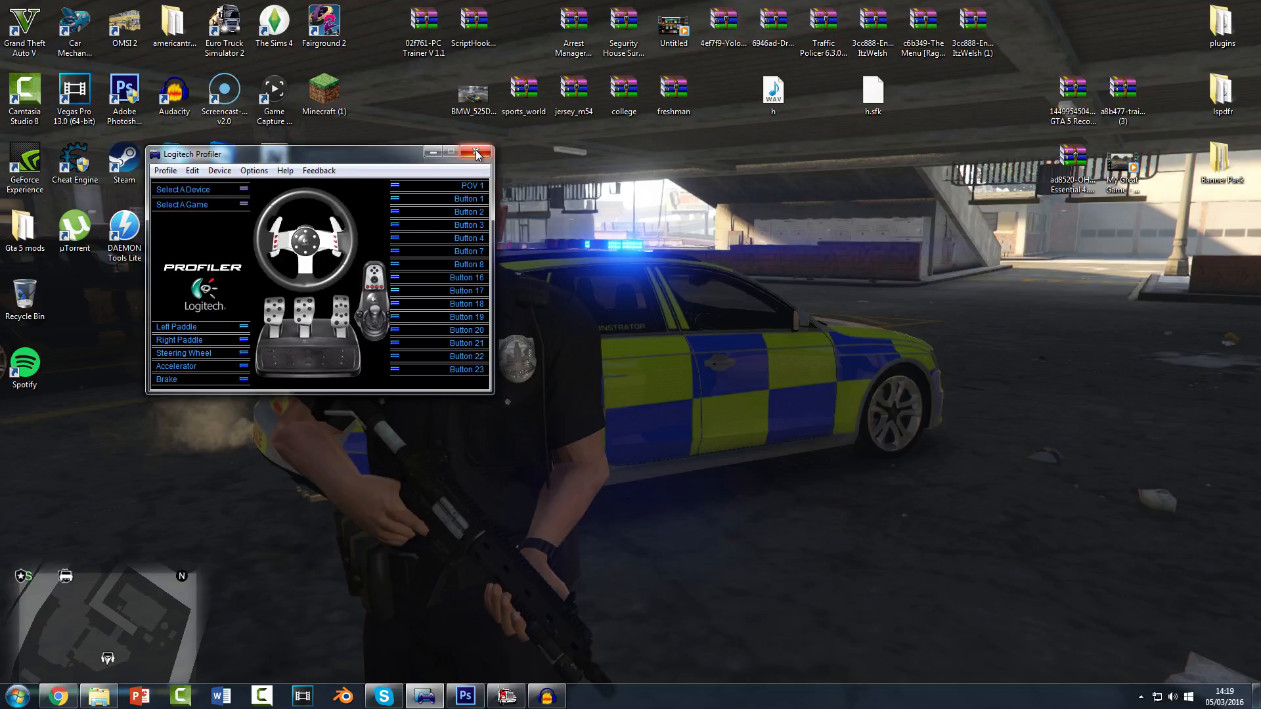
click(547, 696)
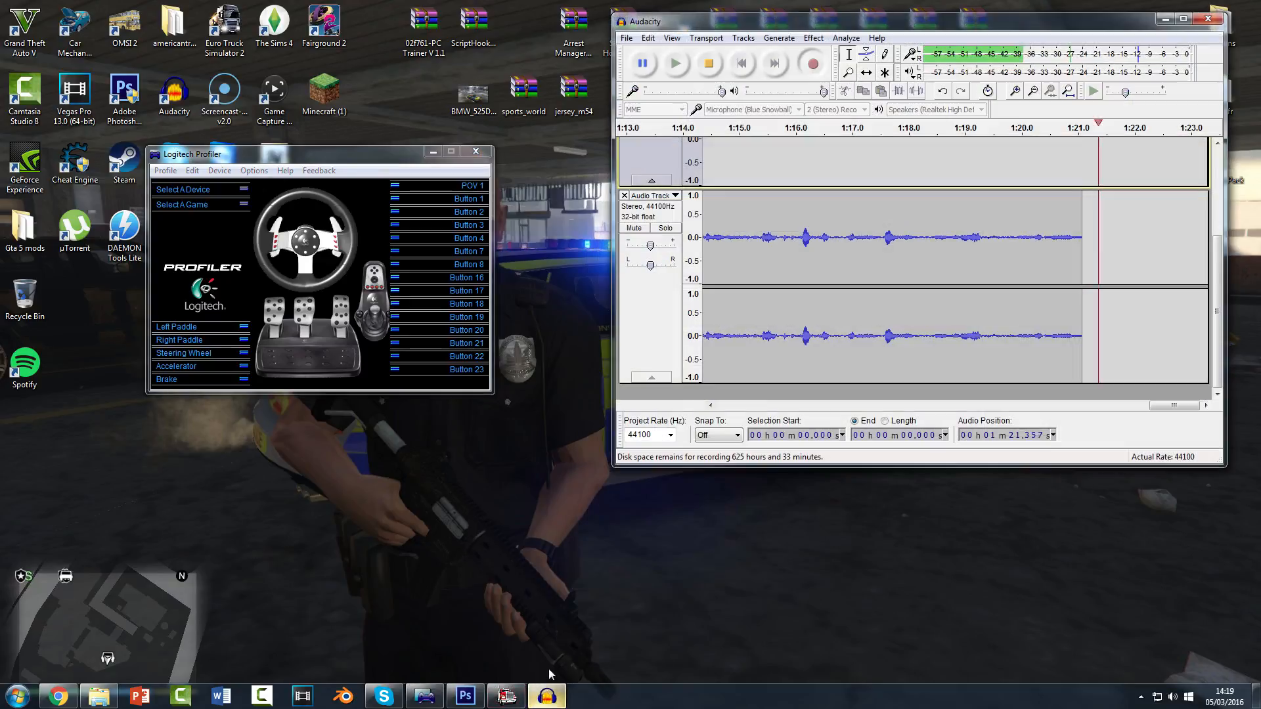